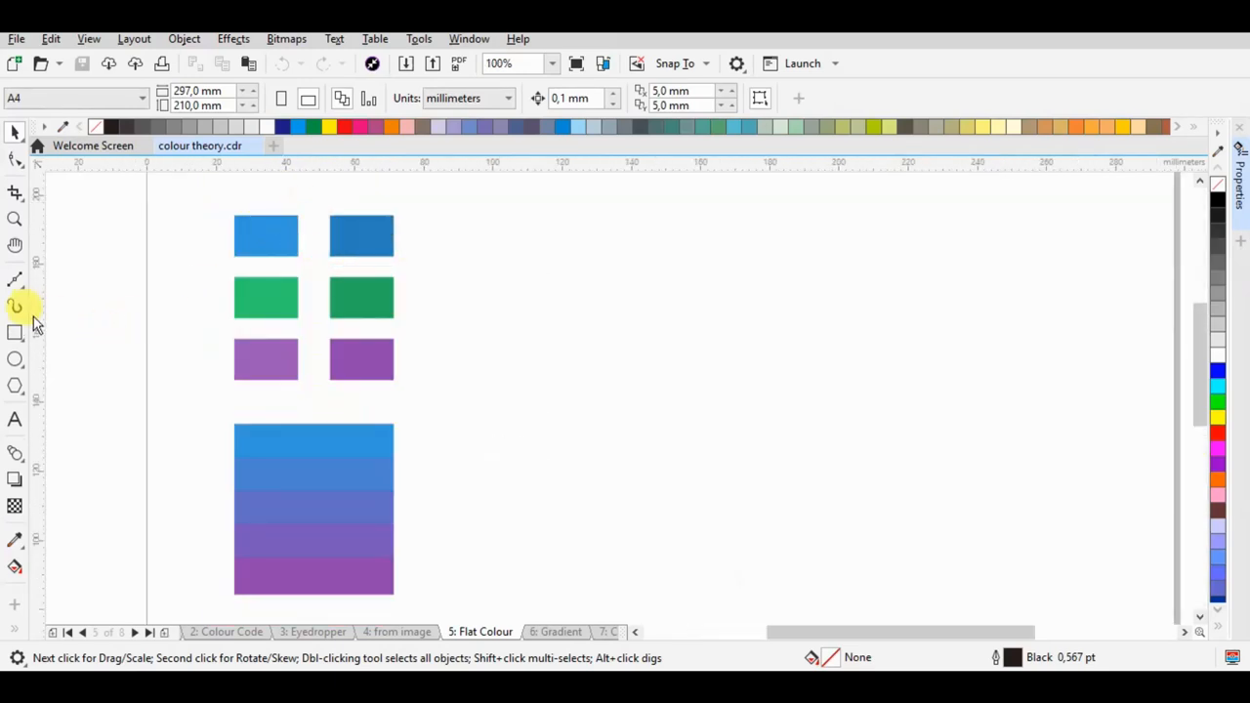
{"action": "mouse_move", "coordinate": [586, 244]}
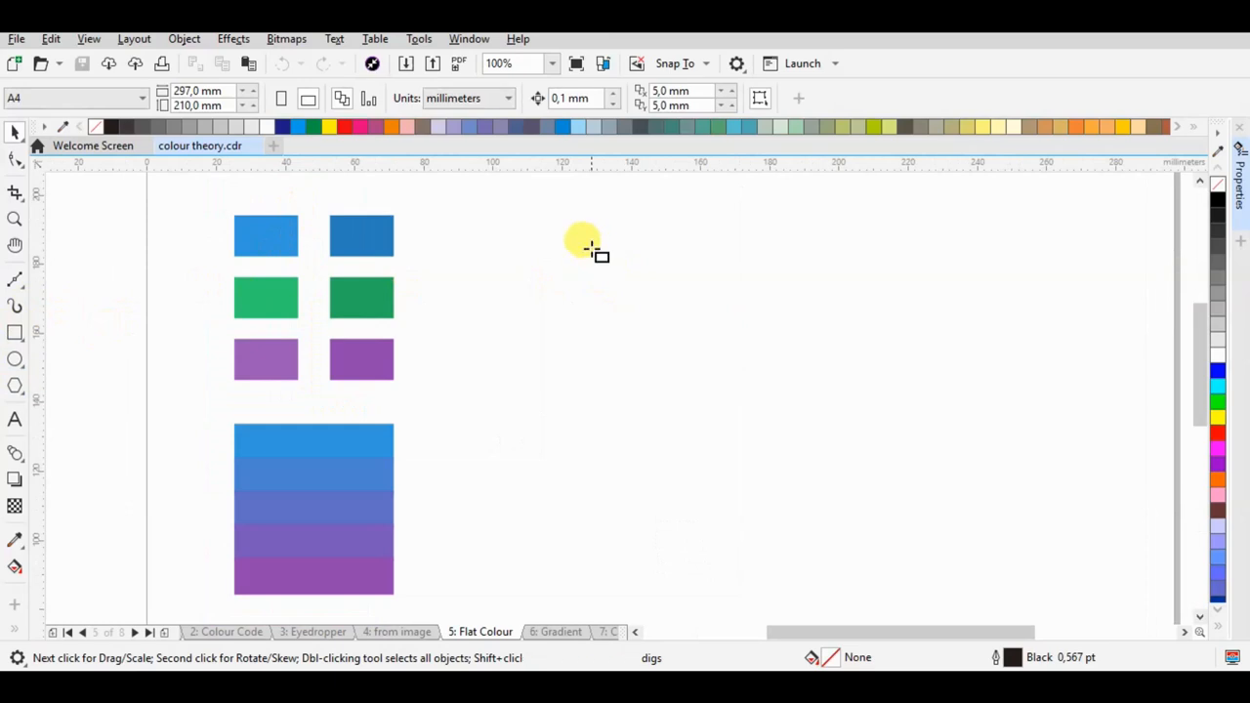
Draw a square right of the swatches and fill it with the sampled top-left blue
{"action": "left_click_drag", "start_coordinate": [586, 244], "coordinate": [722, 380]}
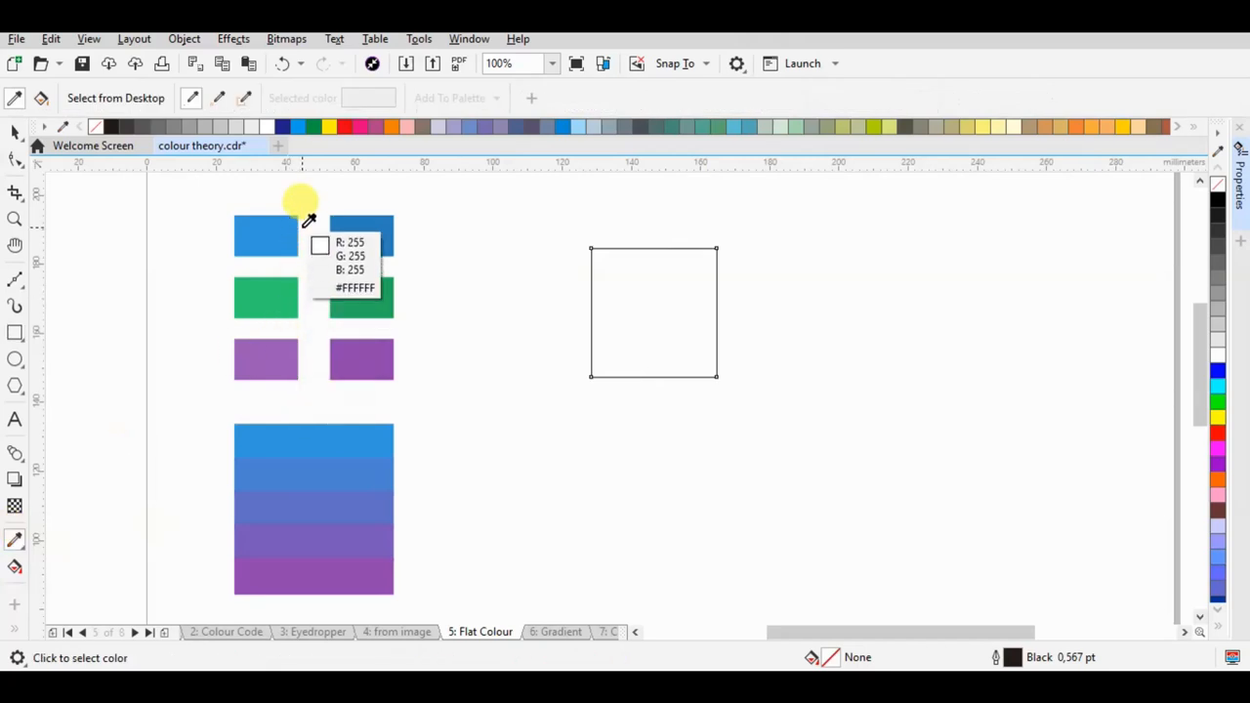
{"action": "left_click", "coordinate": [266, 235]}
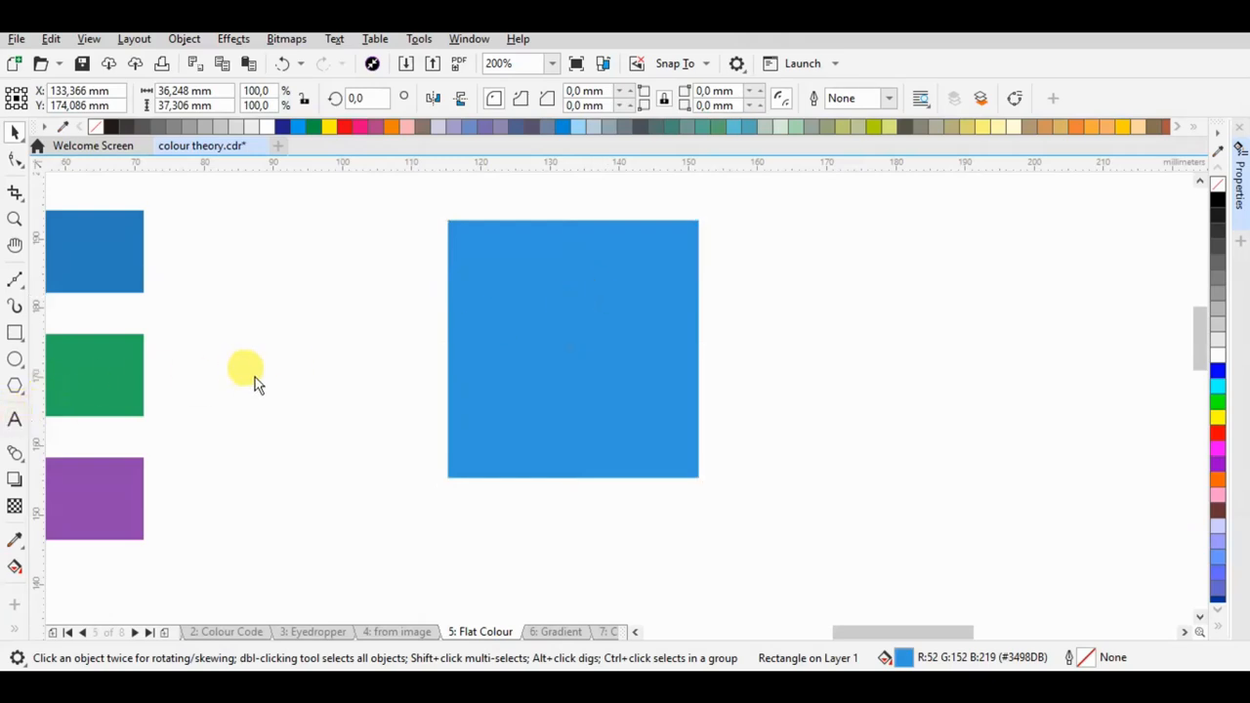
Create a black letter F and select it for placing over the blue square
{"action": "left_click", "coordinate": [15, 419]}
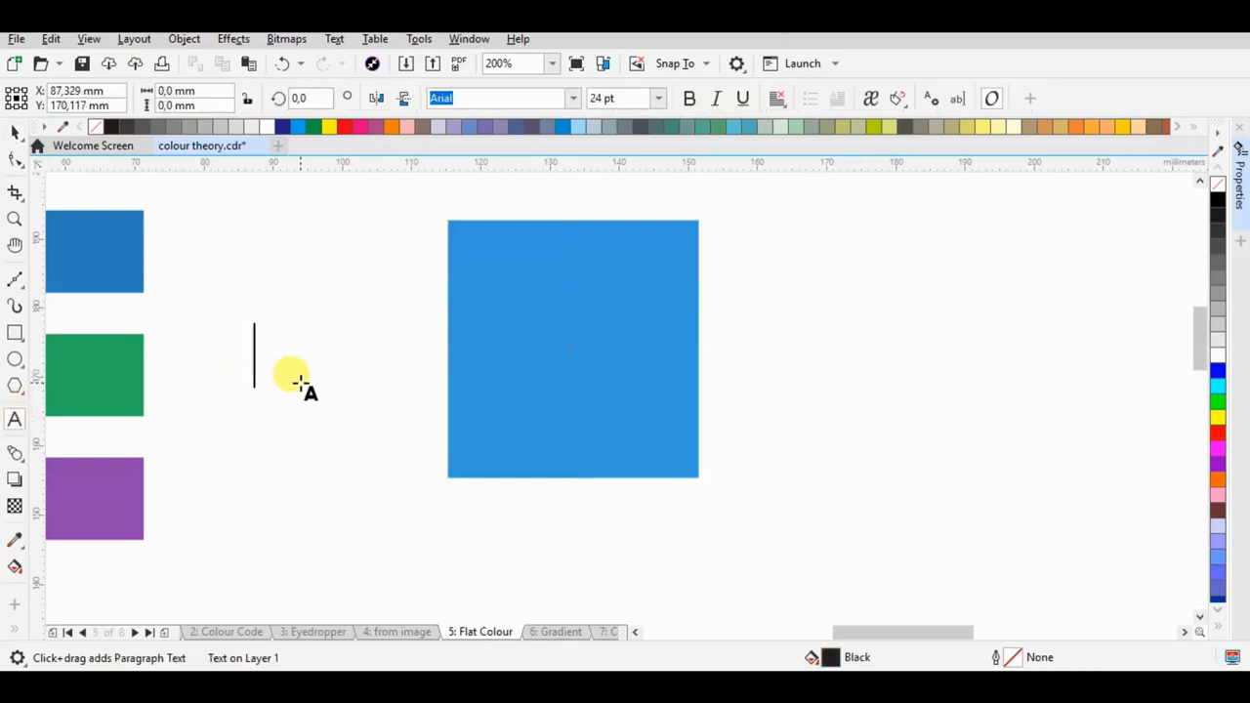
{"action": "type", "text": "F"}
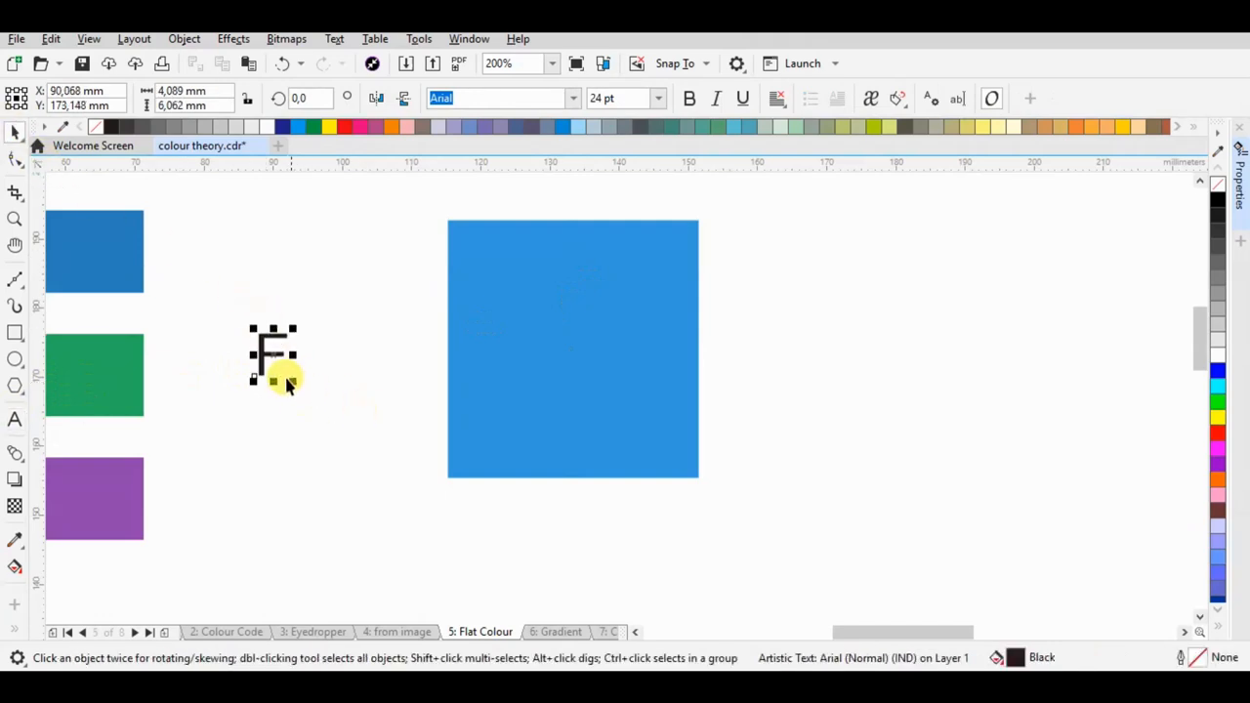
{"action": "left_click", "coordinate": [689, 98]}
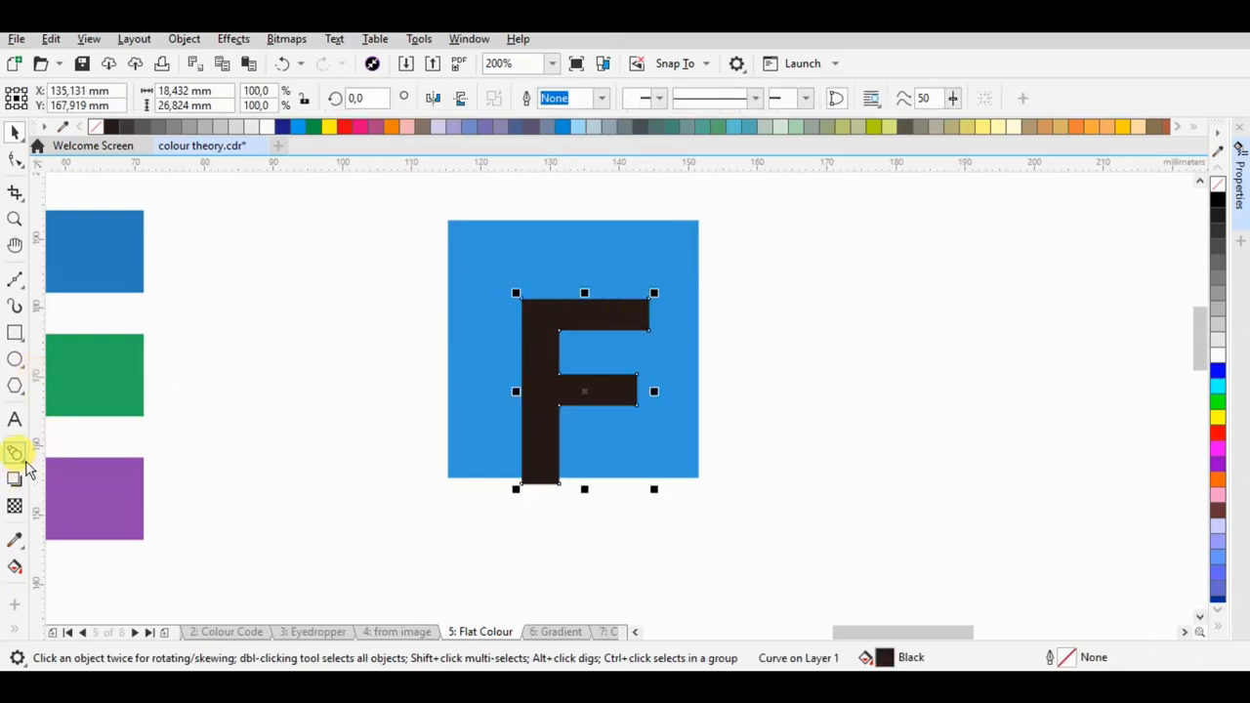
Extrude the F to the lower right, break apart (Ctrl+K), ungroup and weld the shadow pieces
{"action": "left_click", "coordinate": [15, 453]}
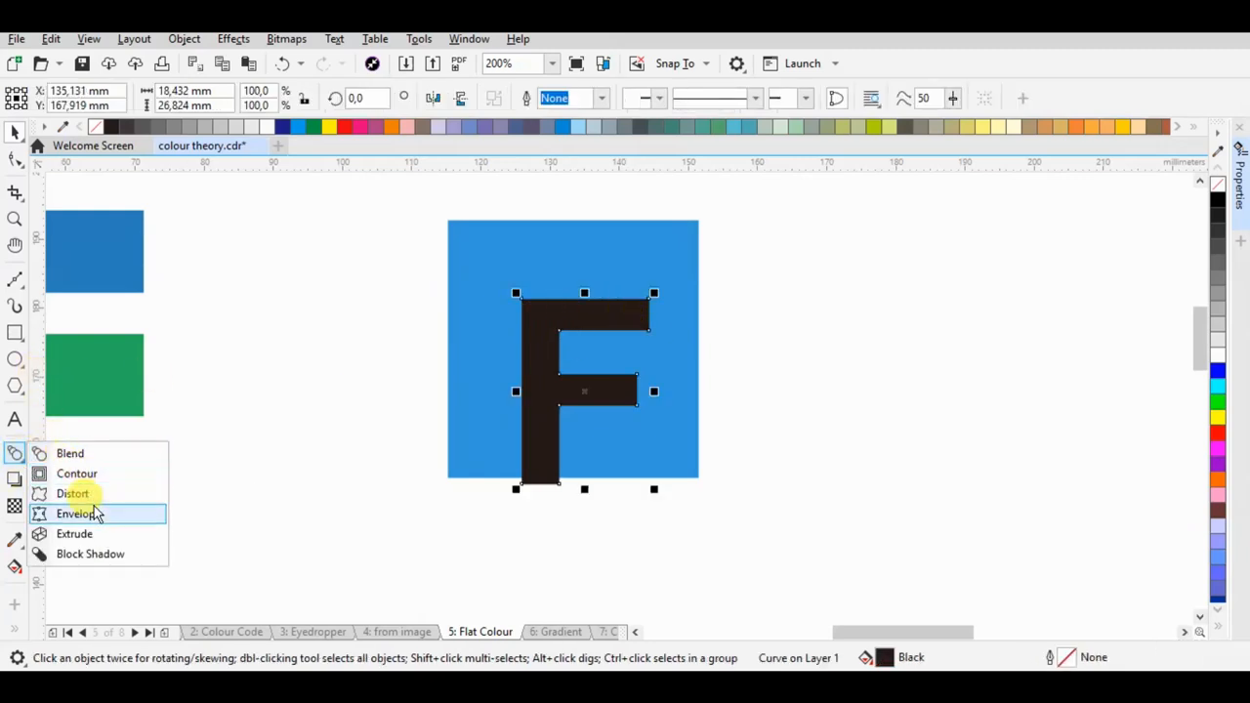
{"action": "mouse_move", "coordinate": [74, 533]}
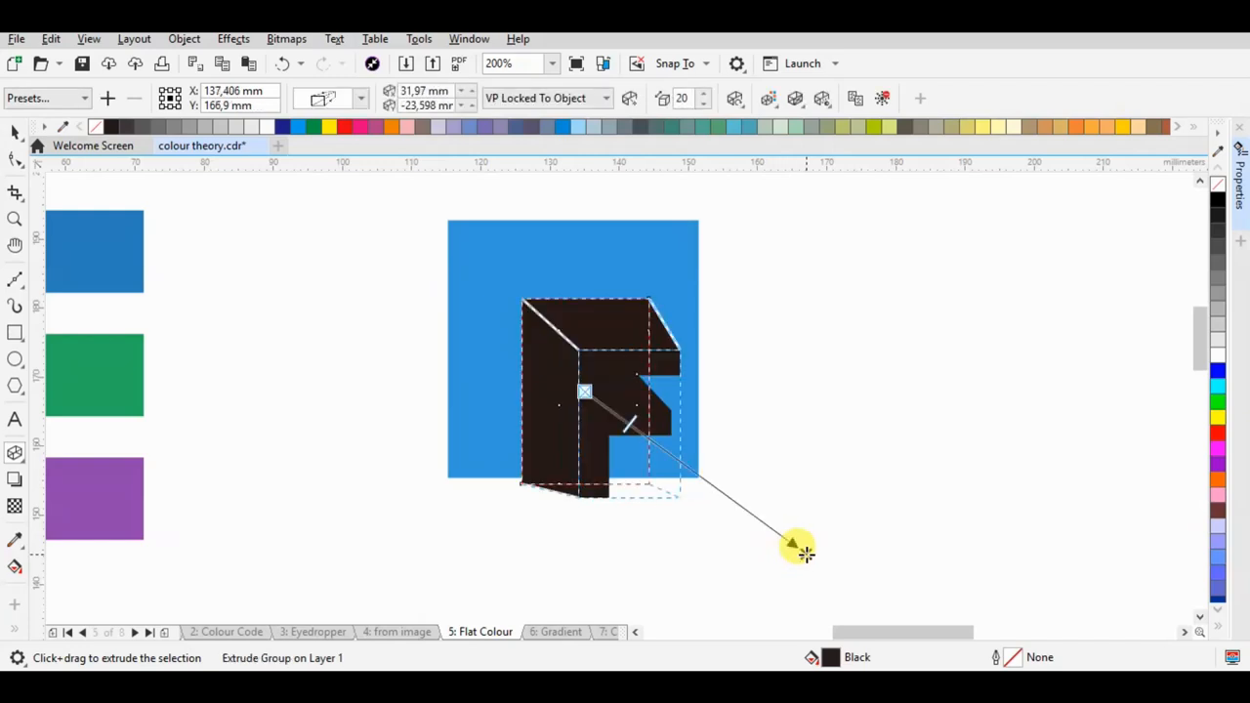
{"action": "left_click_drag", "start_coordinate": [796, 547], "coordinate": [732, 288]}
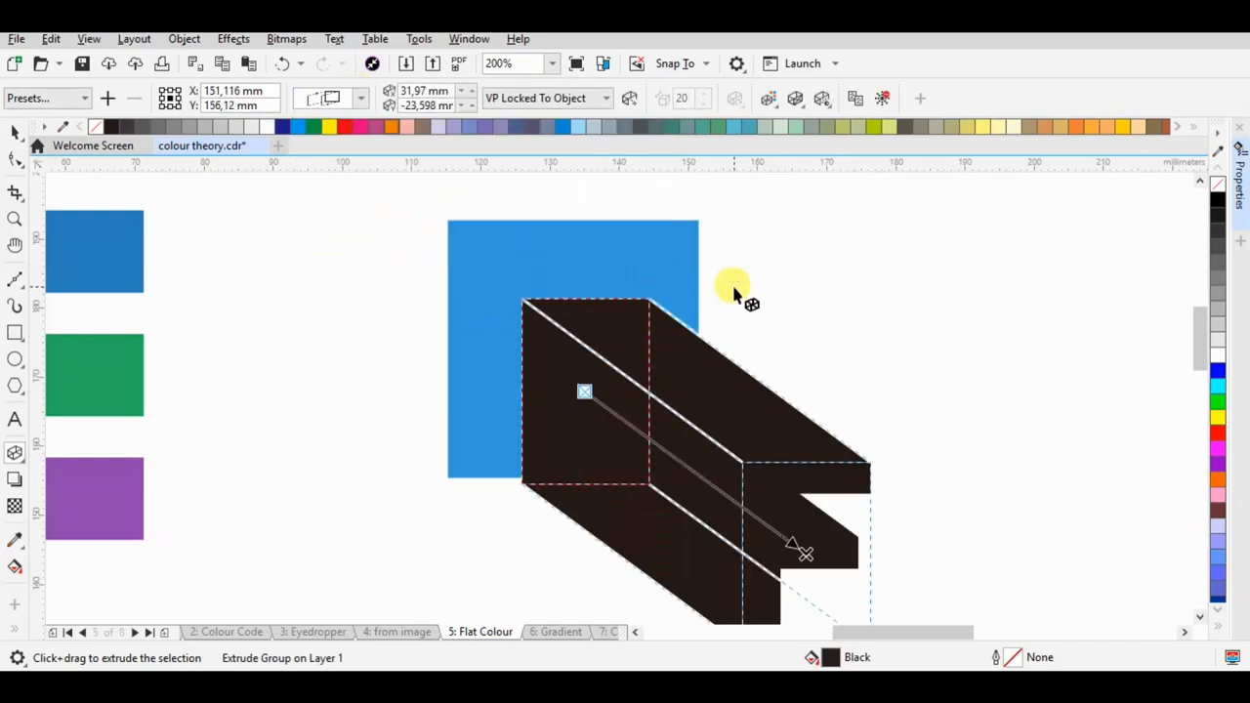
{"action": "key", "text": "Ctrl+K"}
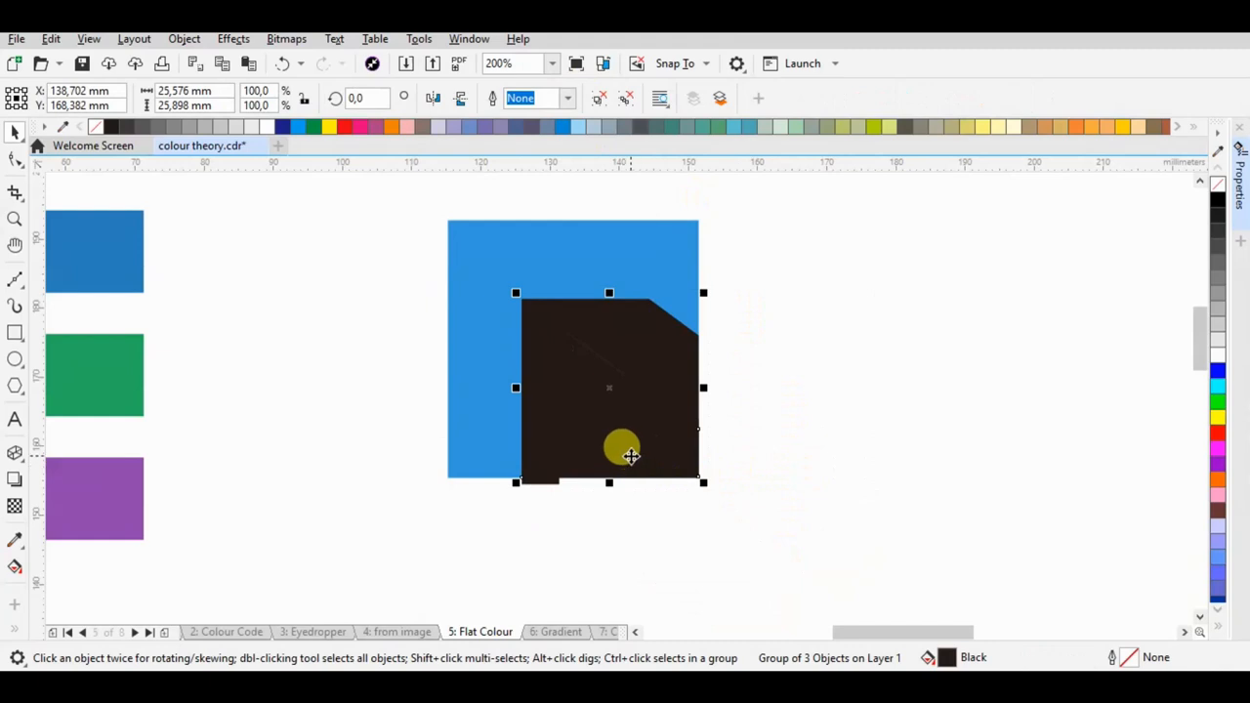
{"action": "key", "text": "Ctrl+U"}
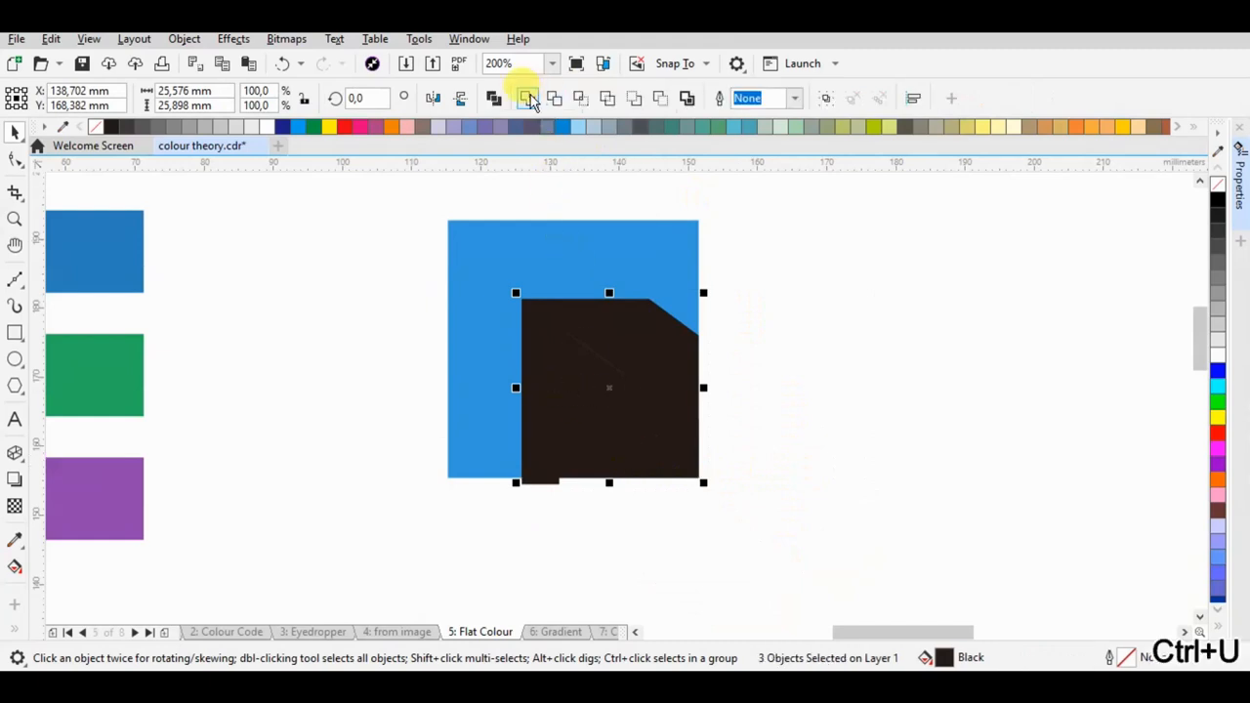
{"action": "left_click", "coordinate": [1217, 369]}
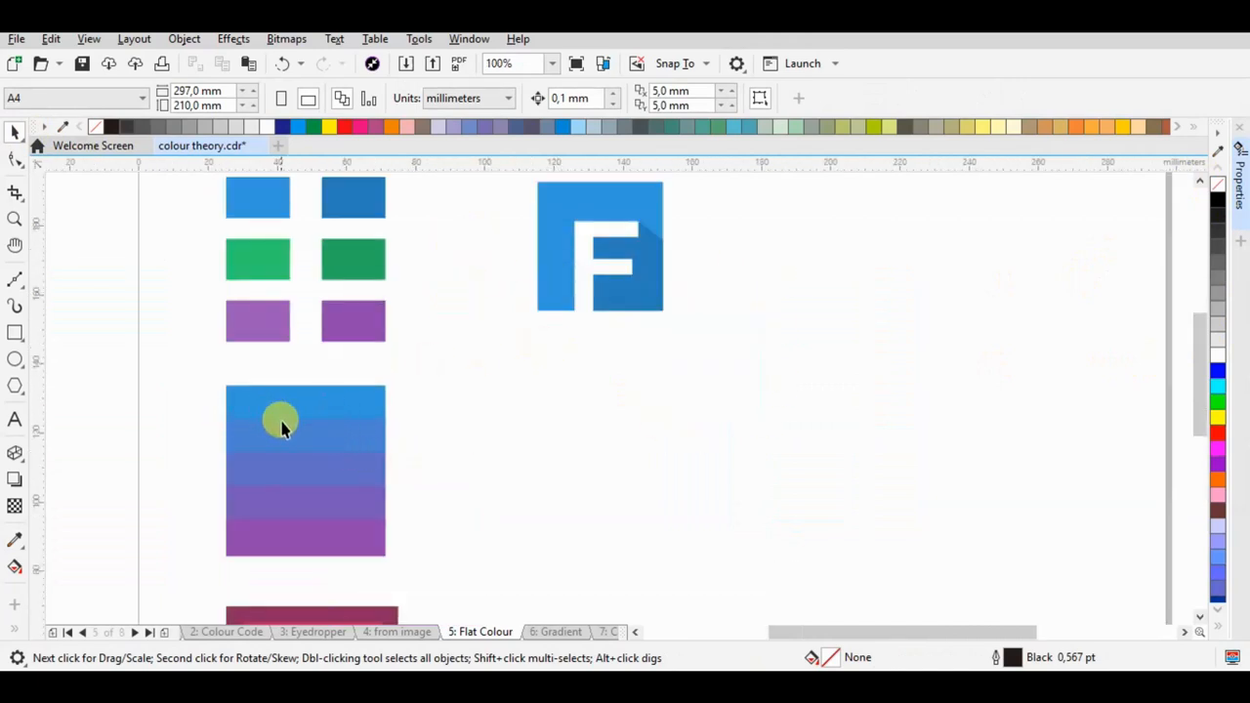
{"action": "mouse_move", "coordinate": [315, 410]}
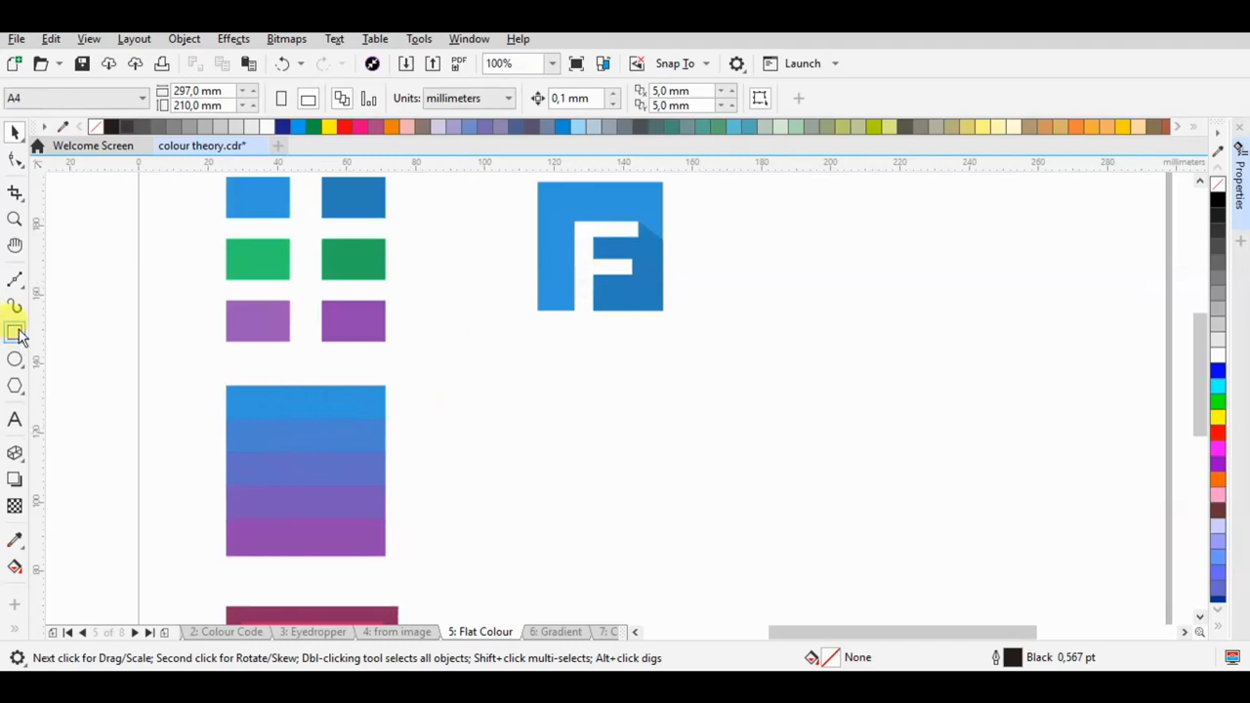
Draw a thin blue strip without outline below the logo and select it for blending
{"action": "left_click_drag", "start_coordinate": [488, 401], "coordinate": [629, 425]}
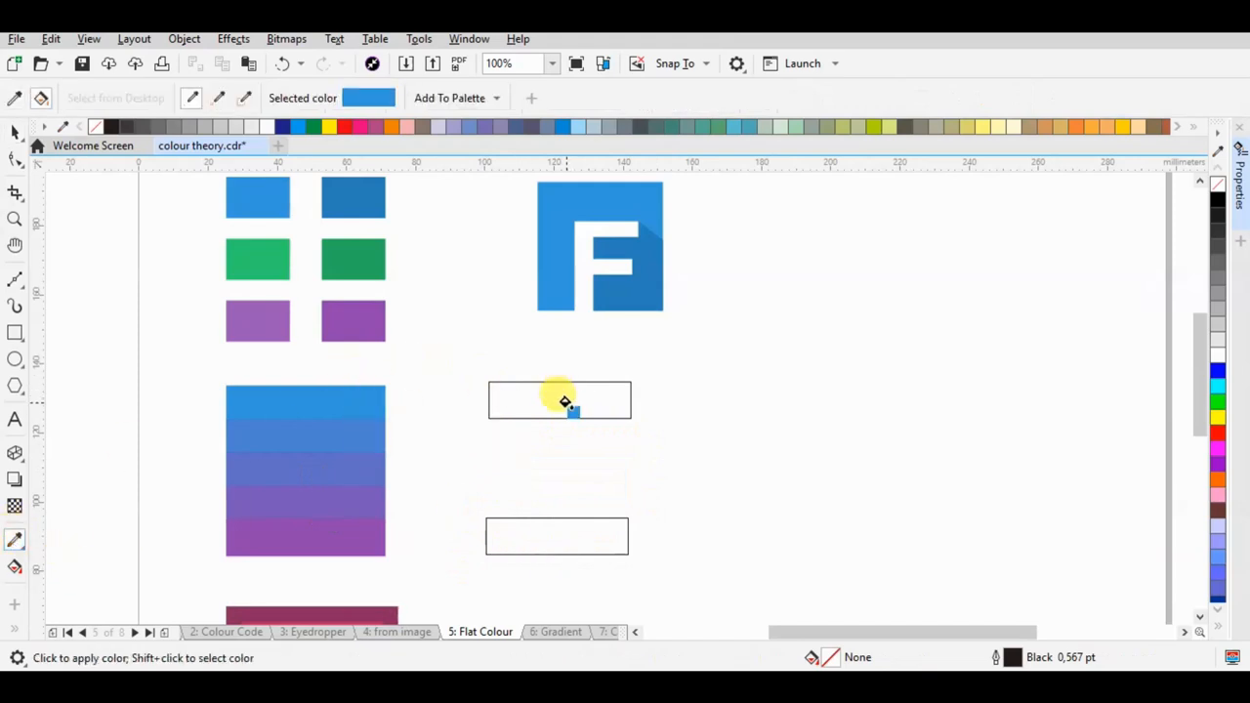
{"action": "left_click", "coordinate": [560, 400]}
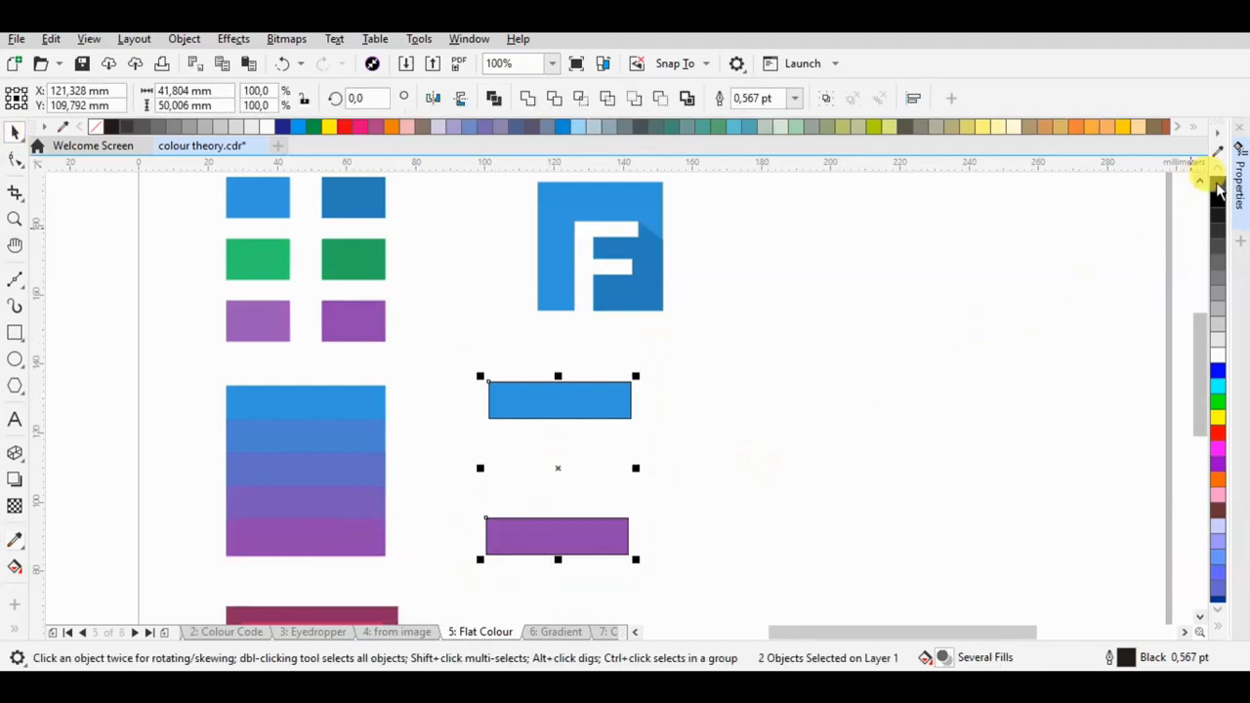
{"action": "left_click", "coordinate": [339, 471]}
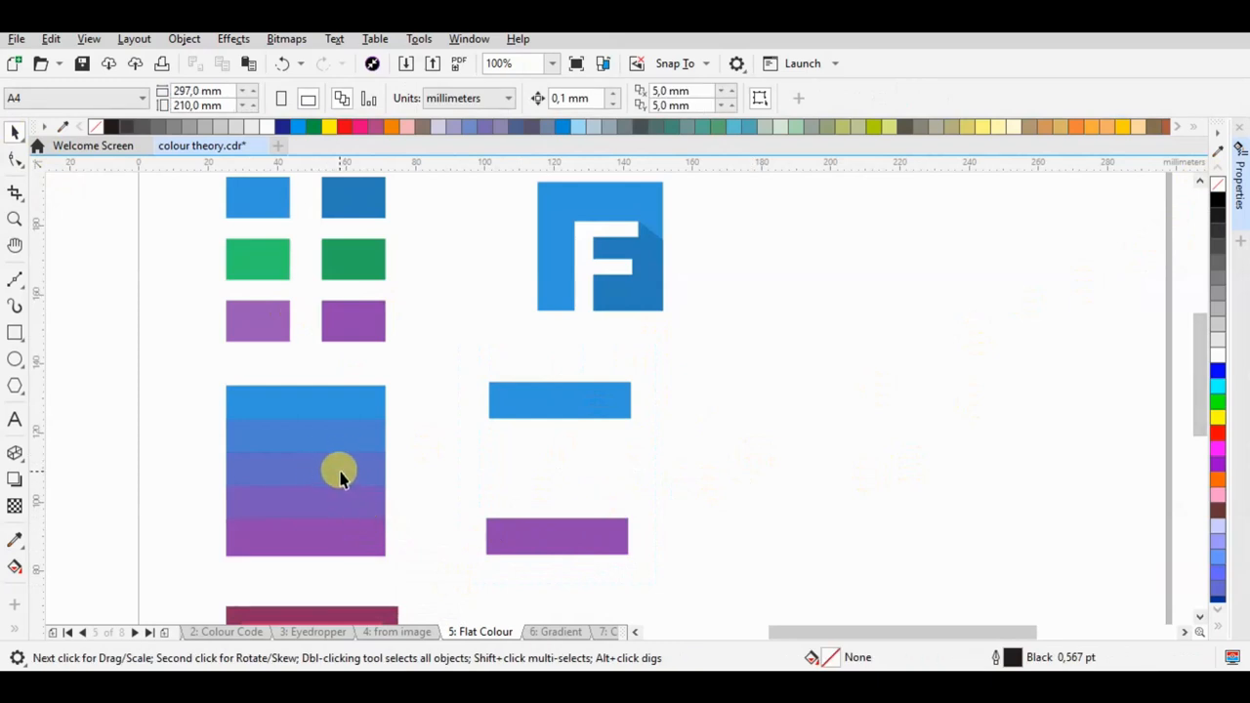
{"action": "mouse_move", "coordinate": [379, 482]}
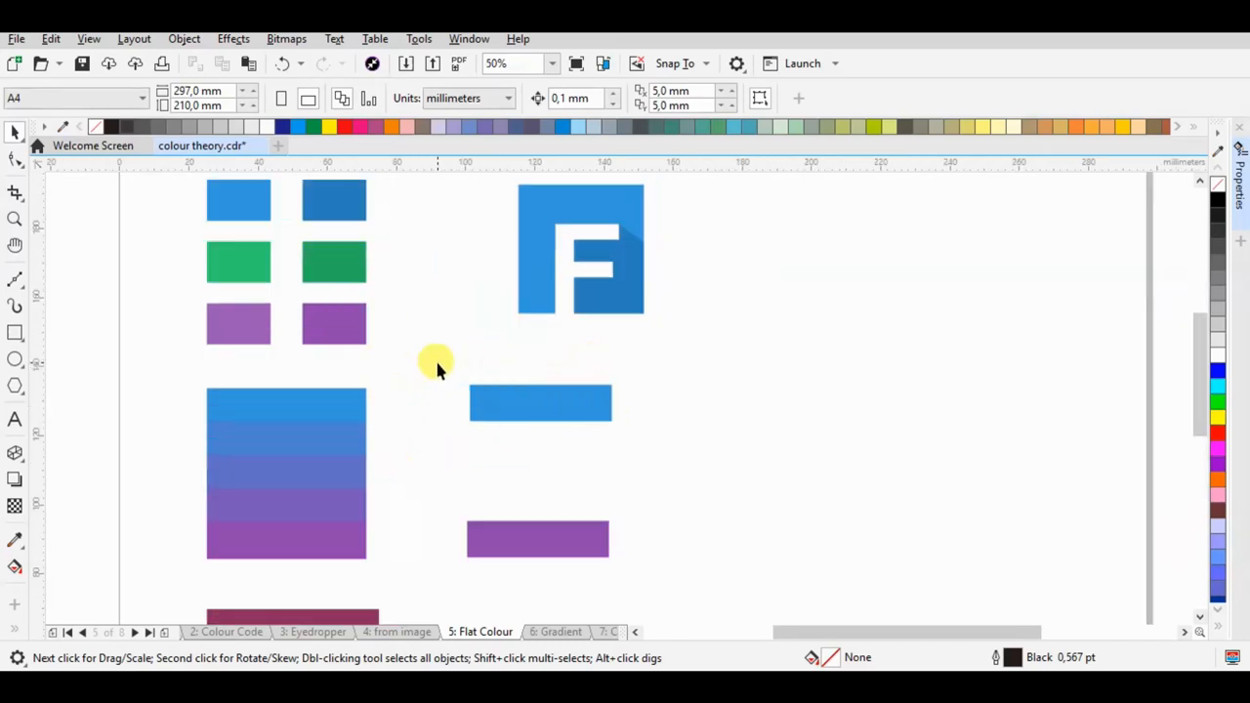
{"action": "left_click", "coordinate": [540, 402]}
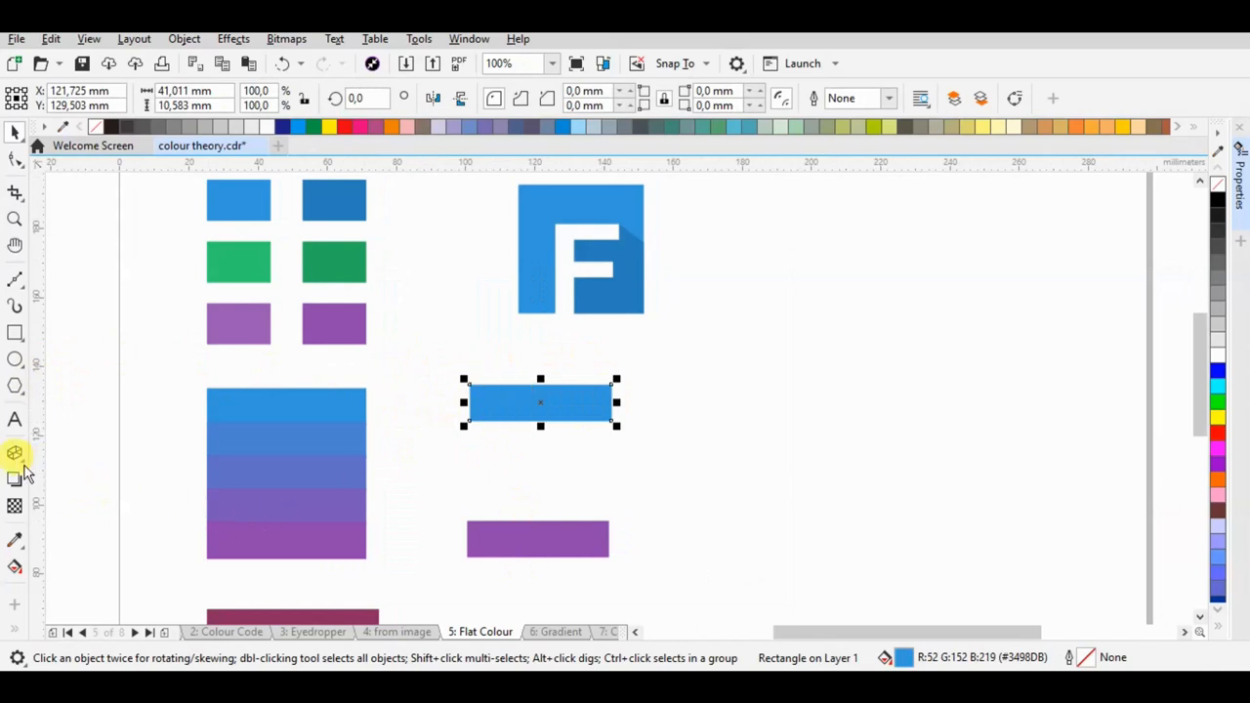
Blend the blue strip into the purple strip with the Blend effect
{"action": "left_click", "coordinate": [15, 452]}
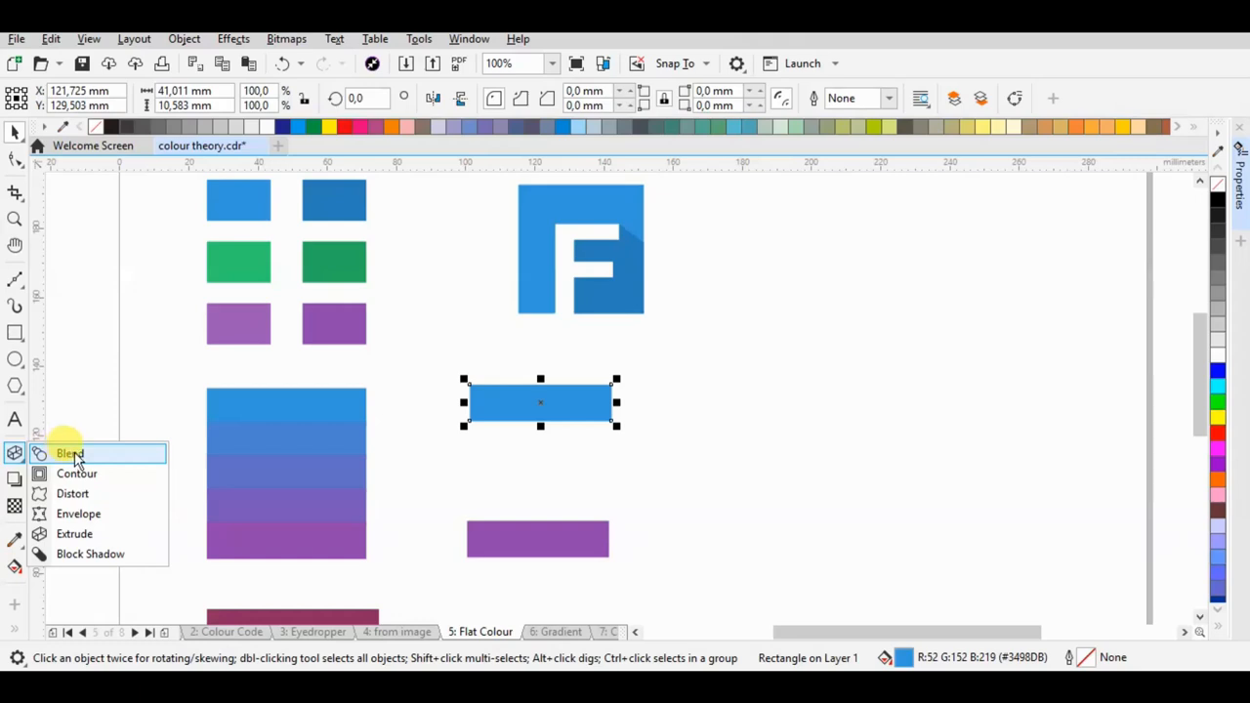
{"action": "left_click", "coordinate": [70, 453]}
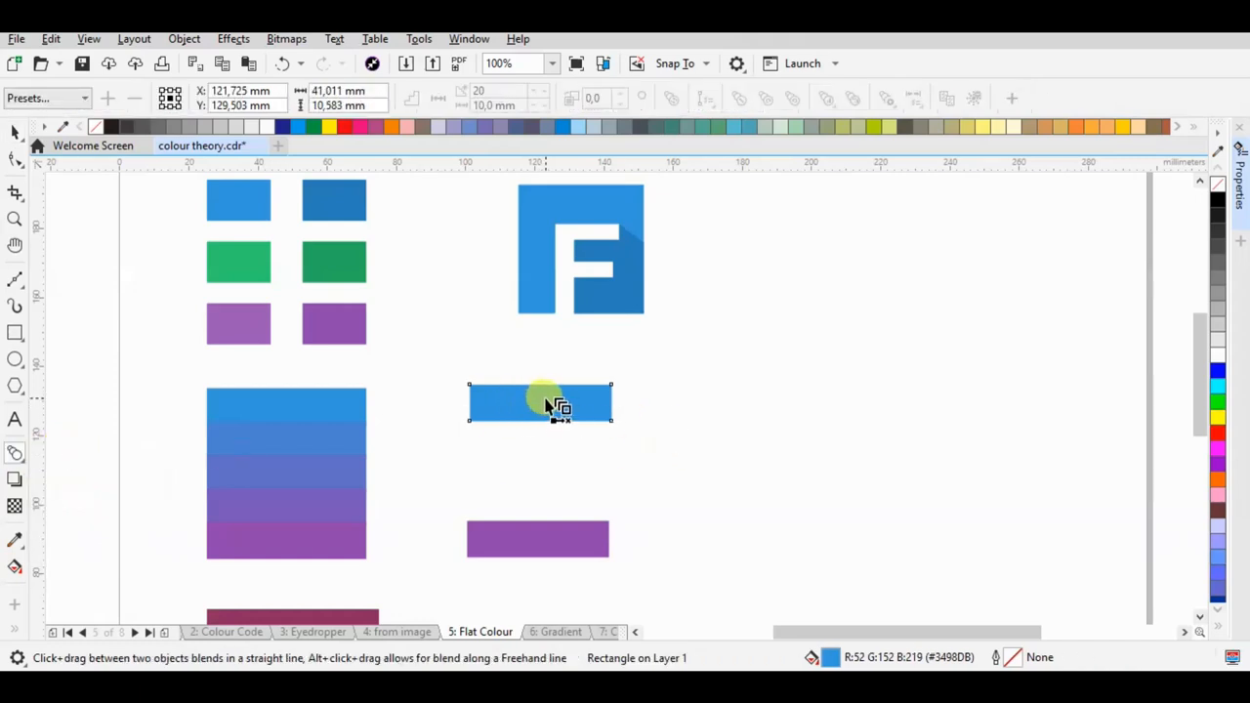
{"action": "left_click_drag", "start_coordinate": [540, 403], "coordinate": [538, 538]}
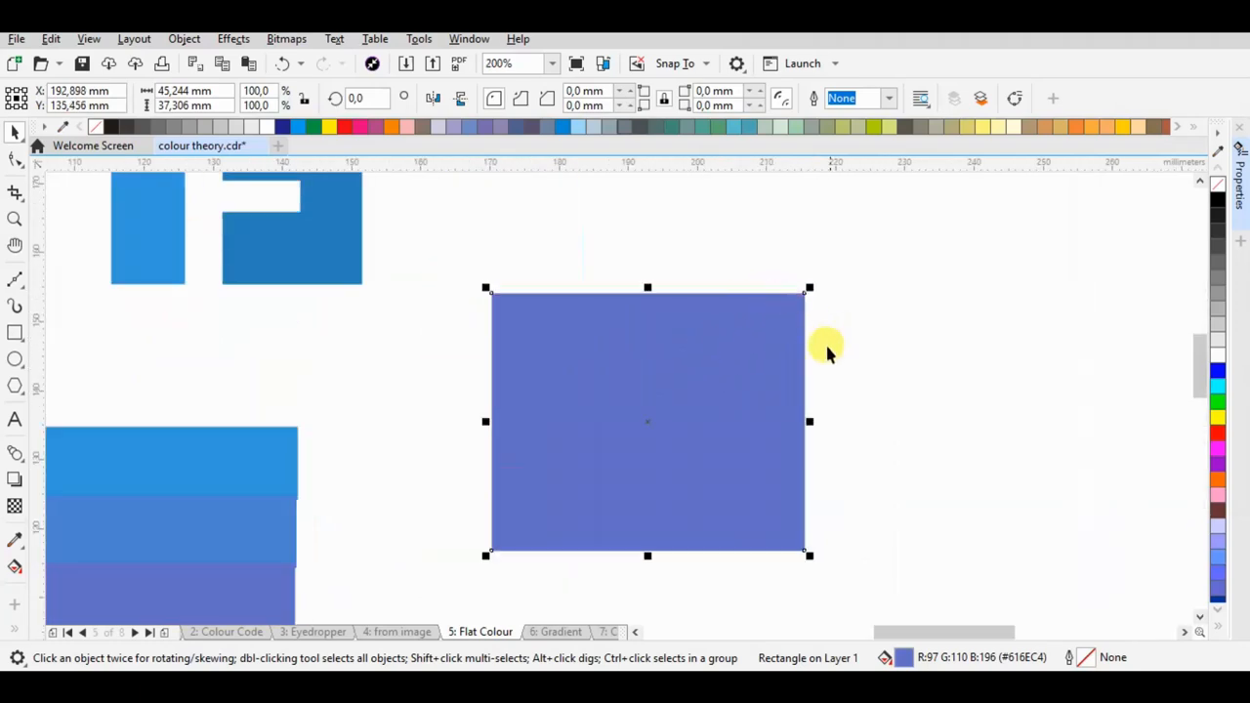
Duplicate the square to its right and send it behind the others with Ctrl+End
{"action": "left_click_drag", "start_coordinate": [859, 286], "coordinate": [1174, 545]}
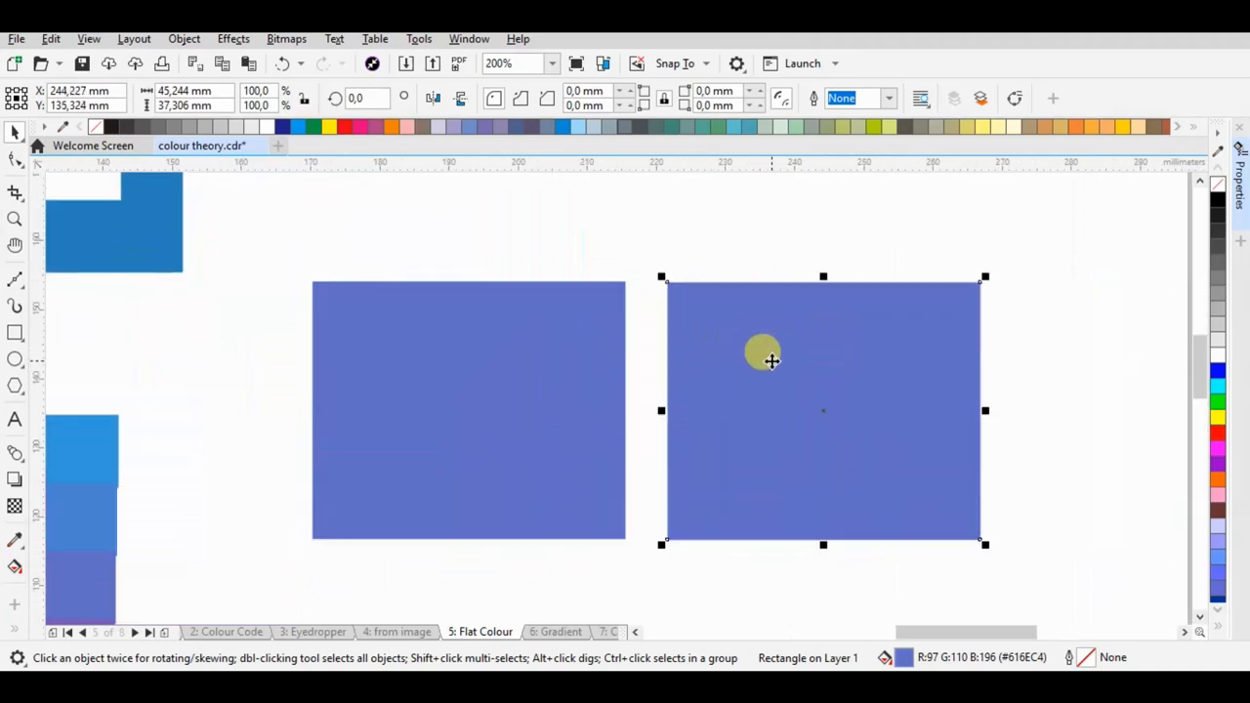
{"action": "mouse_move", "coordinate": [791, 381]}
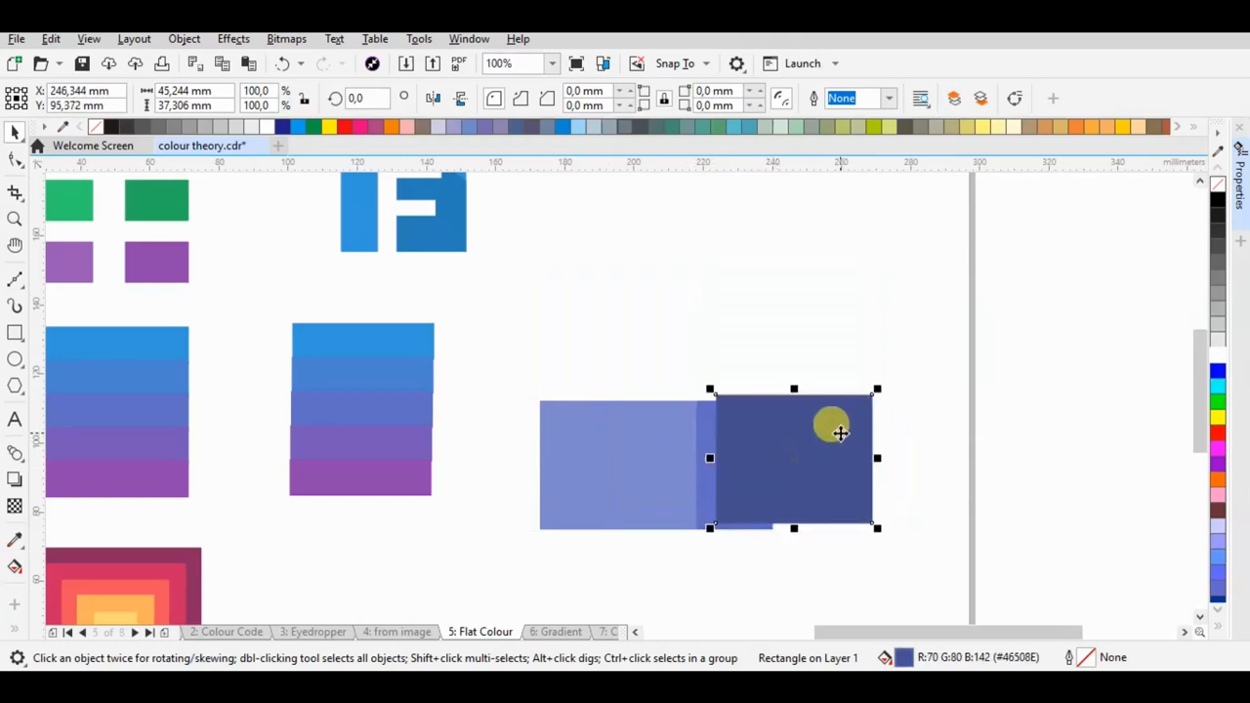
{"action": "key", "text": "Ctrl+End"}
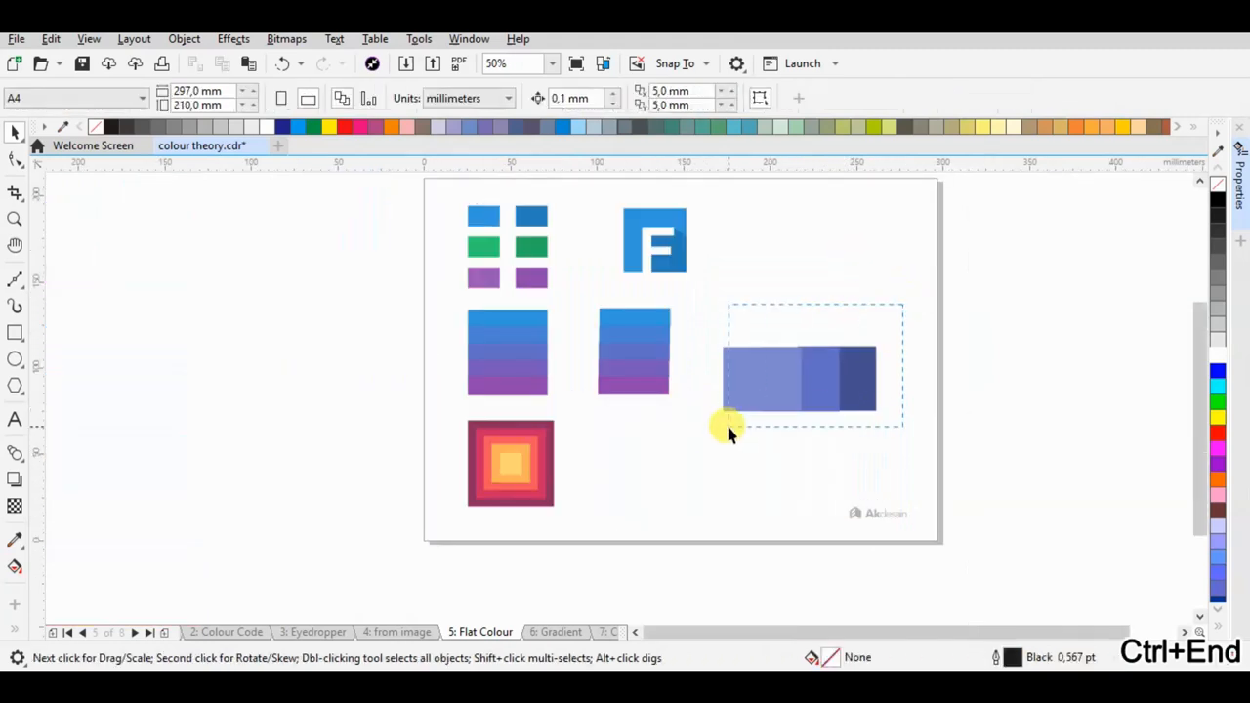
Zoom to the concentric orange squares and draw a small yellow square to their right
{"action": "left_click", "coordinate": [686, 441]}
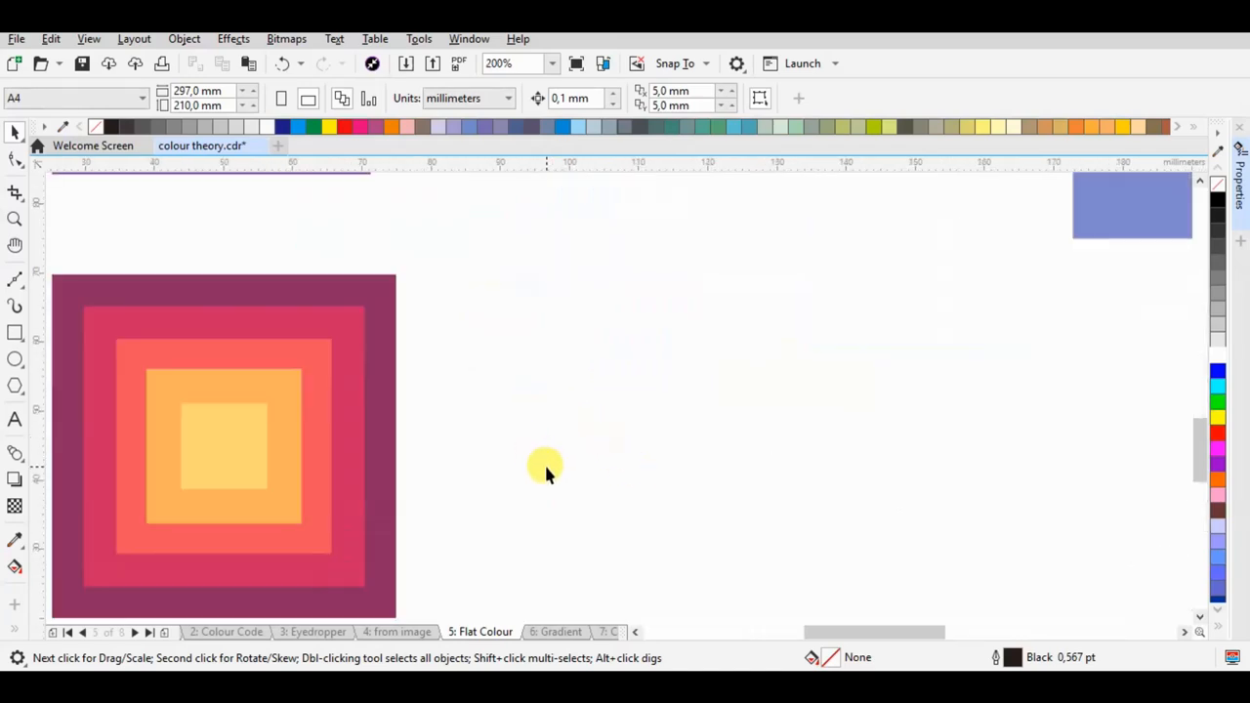
{"action": "left_click", "coordinate": [498, 63]}
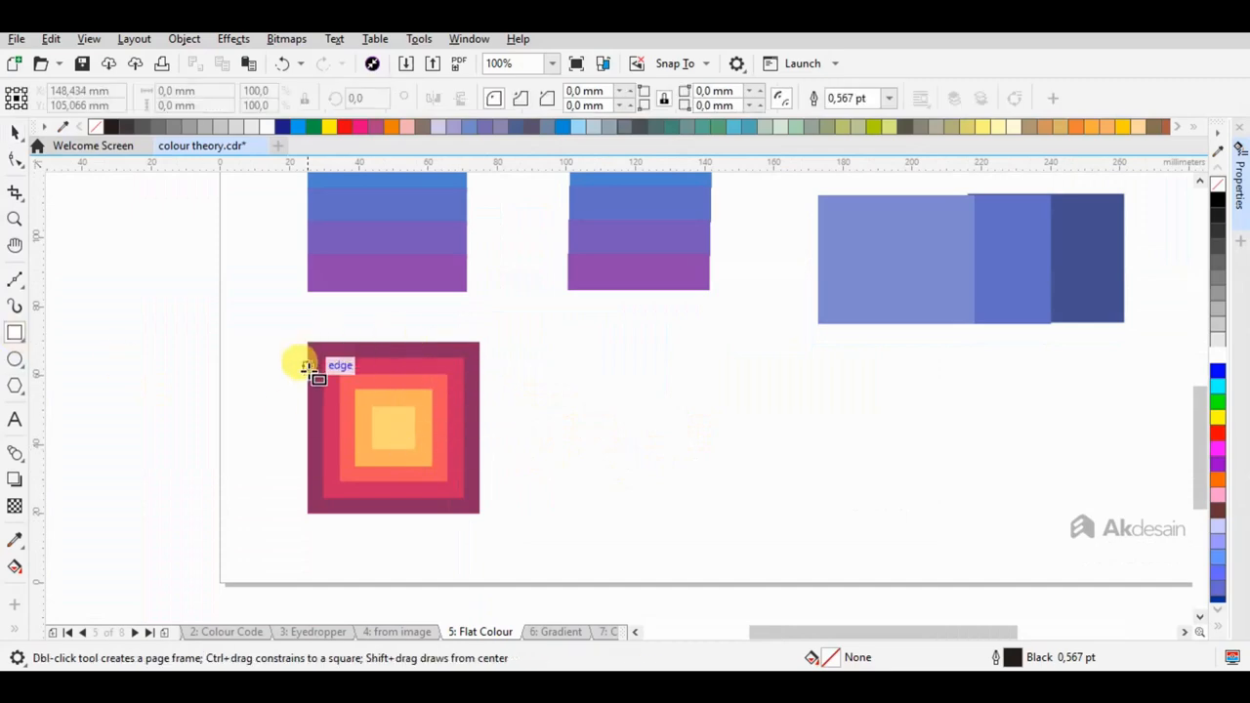
{"action": "mouse_move", "coordinate": [606, 406]}
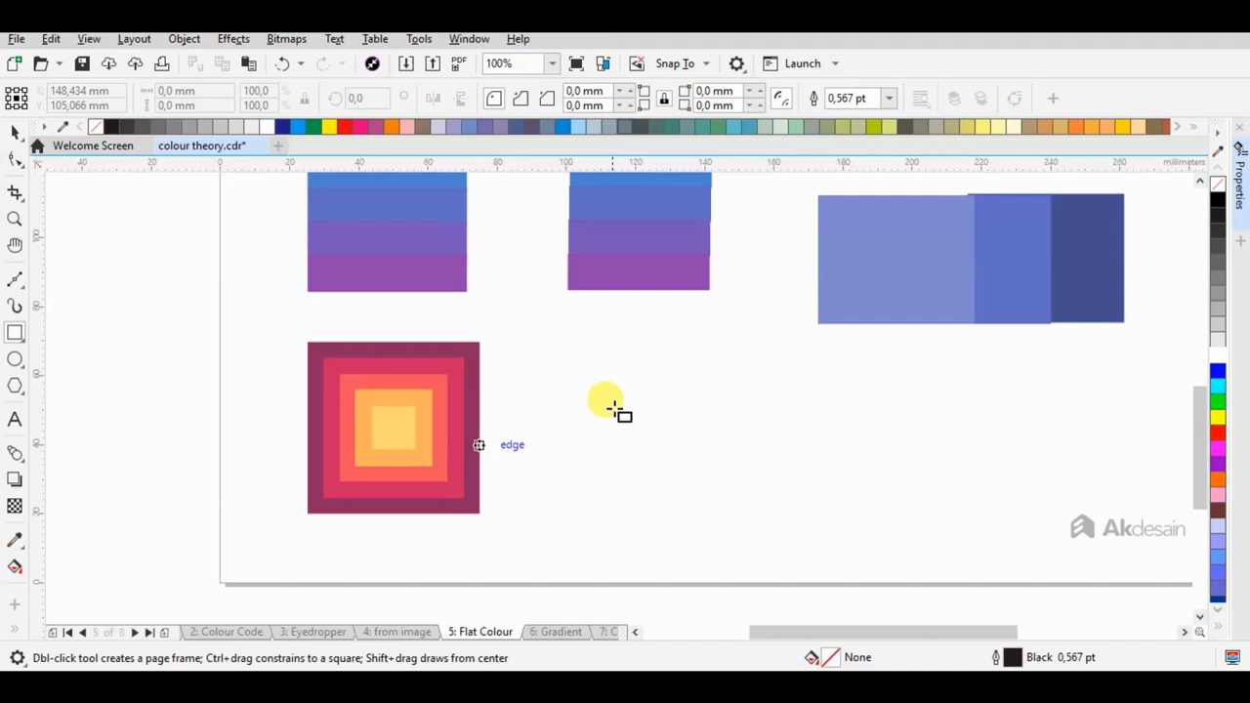
{"action": "left_click_drag", "start_coordinate": [610, 401], "coordinate": [676, 449]}
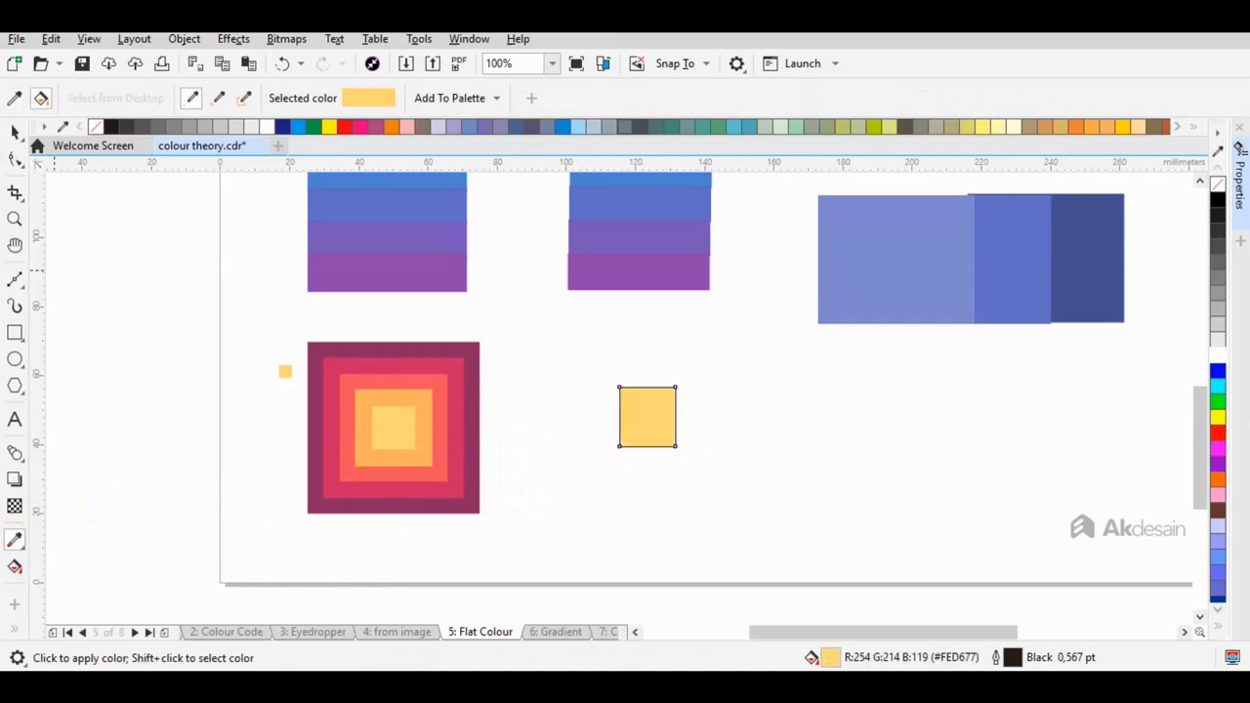
{"action": "left_click", "coordinate": [15, 452]}
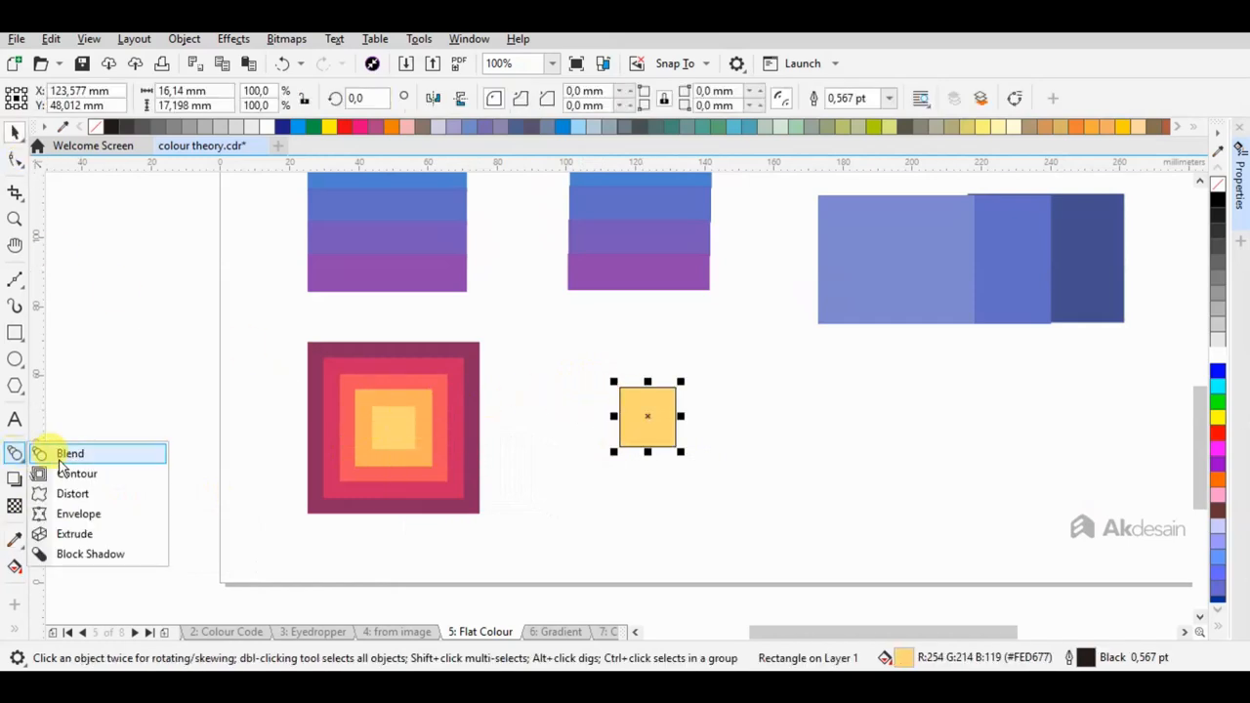
Apply a Contour effect to the yellow square with maroon outermost outline and fill
{"action": "left_click", "coordinate": [78, 474]}
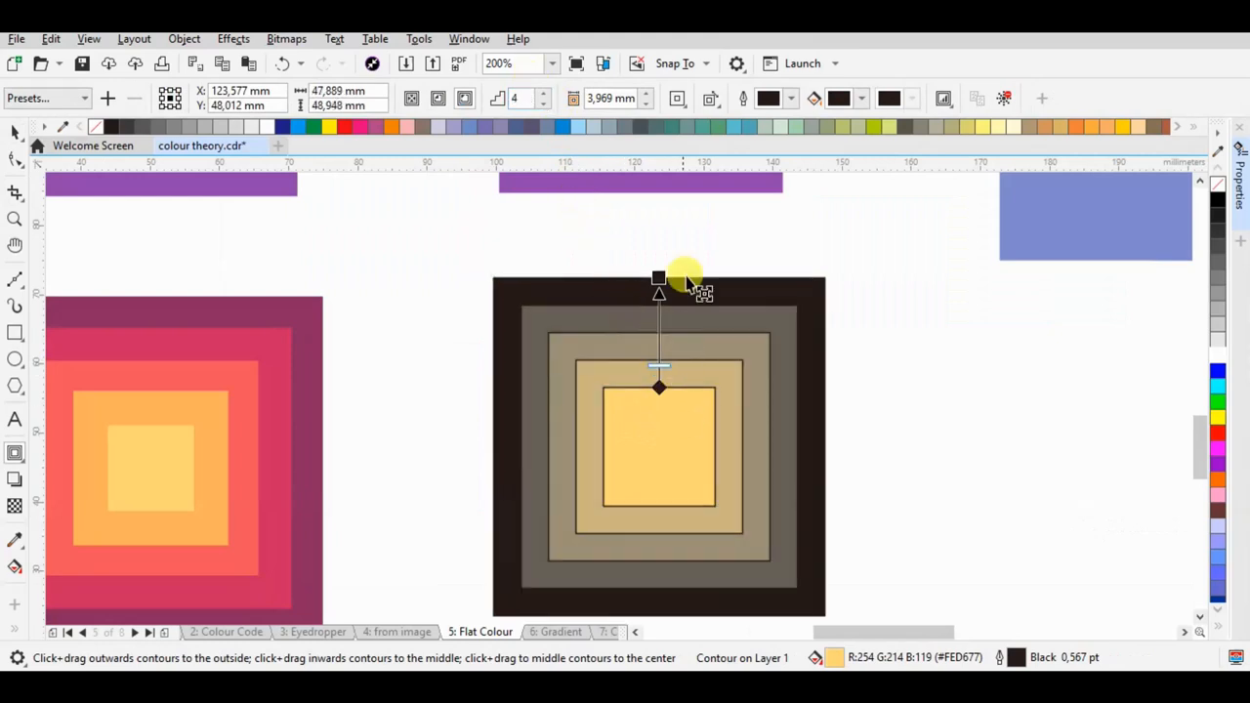
{"action": "left_click", "coordinate": [789, 98]}
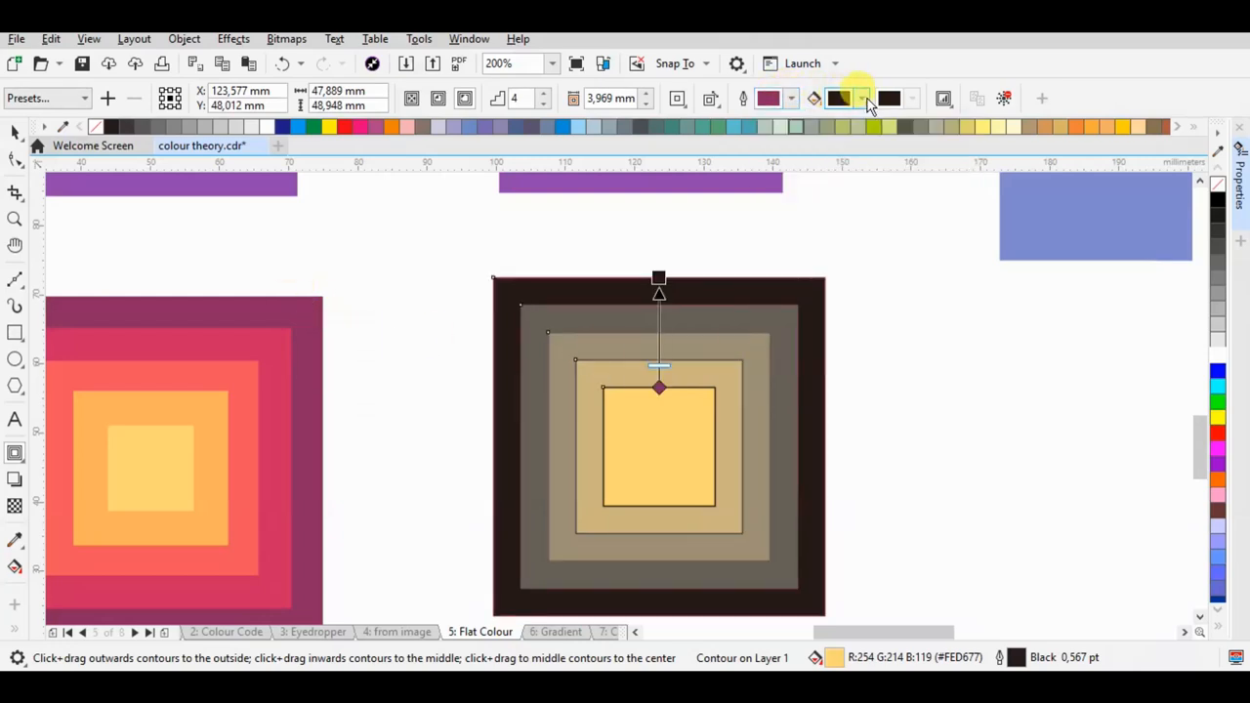
{"action": "left_click", "coordinate": [863, 98]}
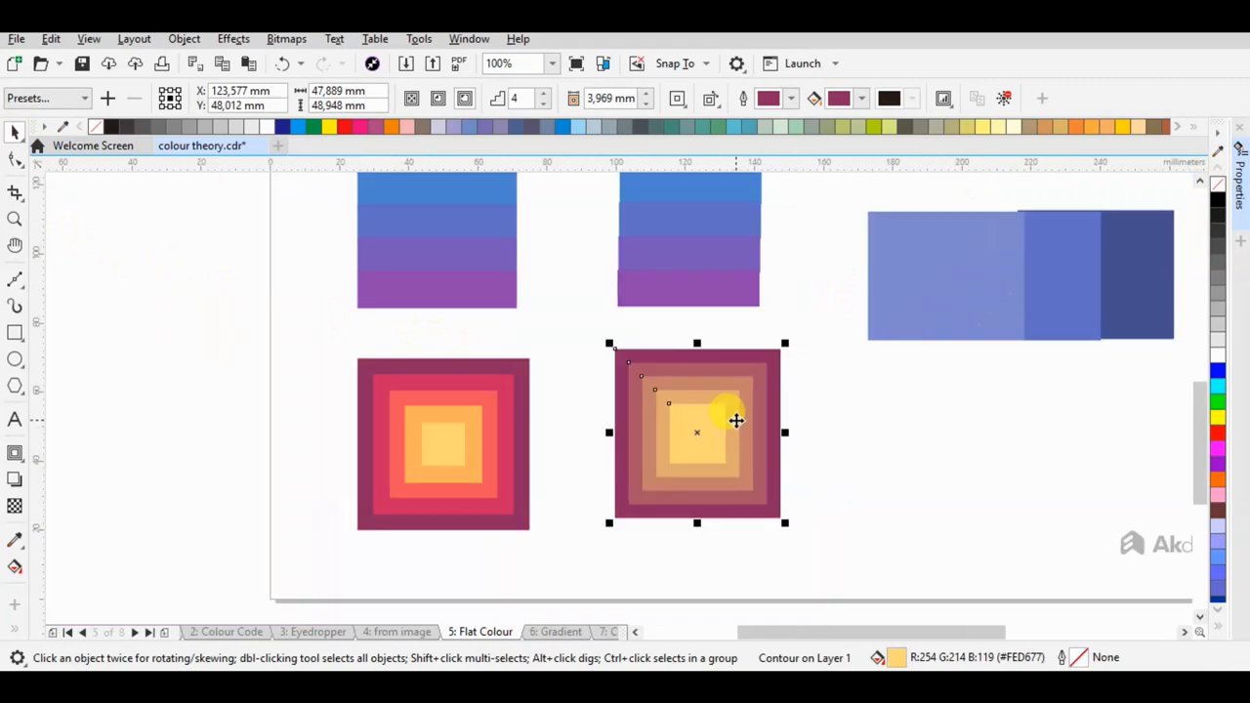
{"action": "mouse_move", "coordinate": [722, 432]}
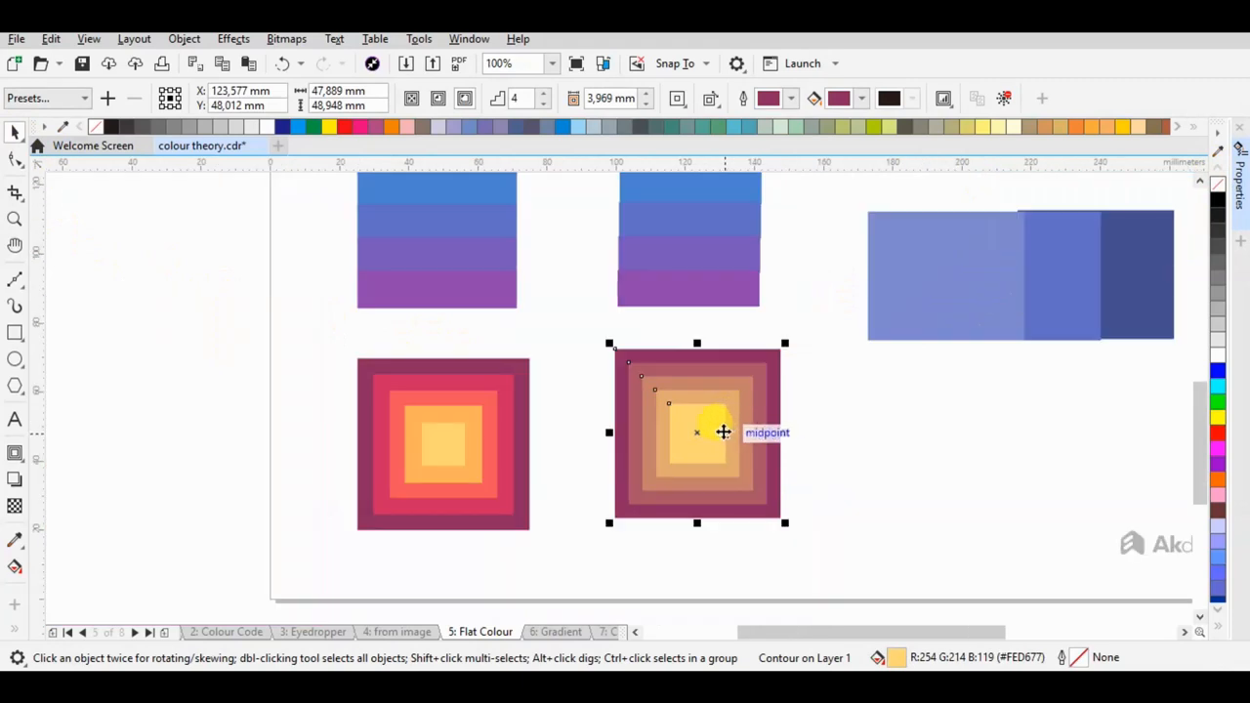